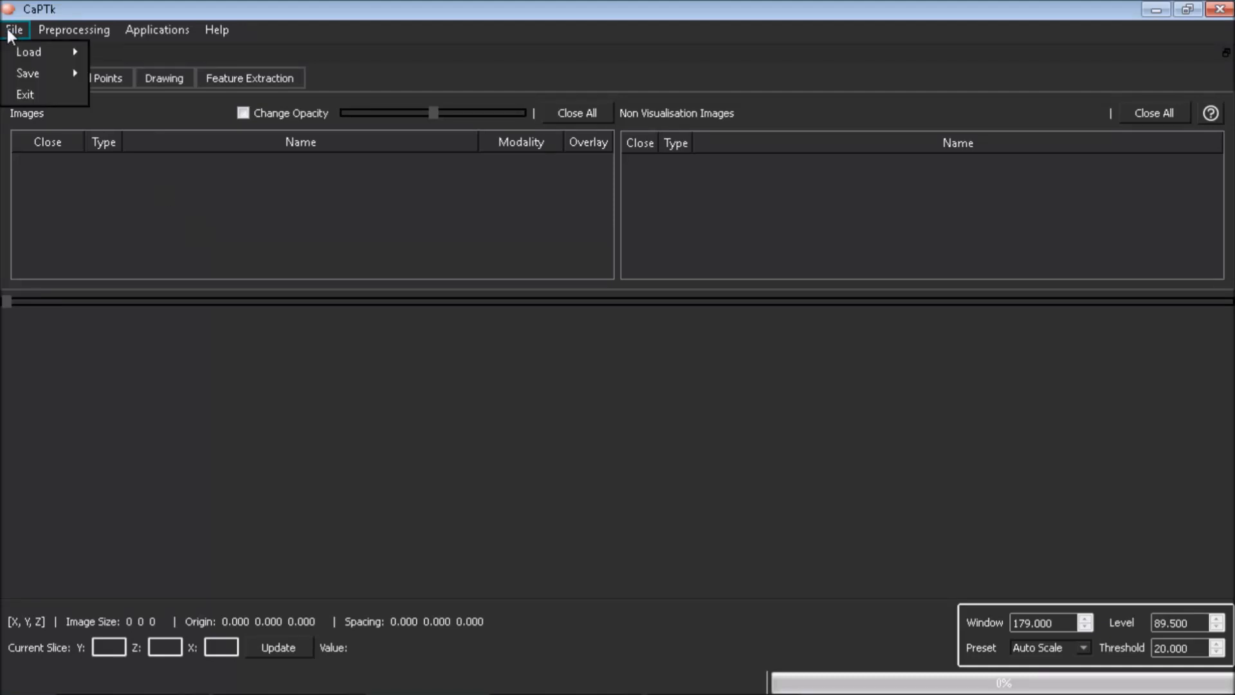
{"action": "mouse_move", "coordinate": [30, 54]}
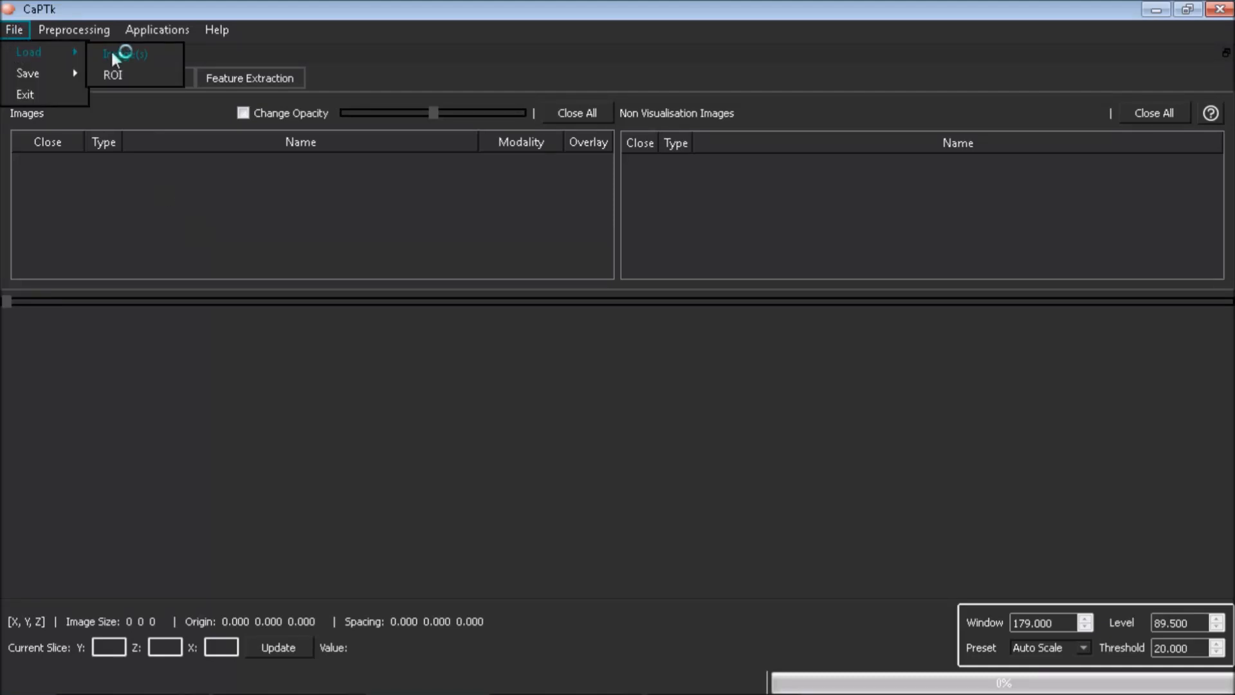
- Load subject AANB's four CONVENTIONAL scans (FLAIR, T1, T1Gd, T2) from RecurrenceEstimator/test_samples
{"action": "left_click", "coordinate": [125, 53]}
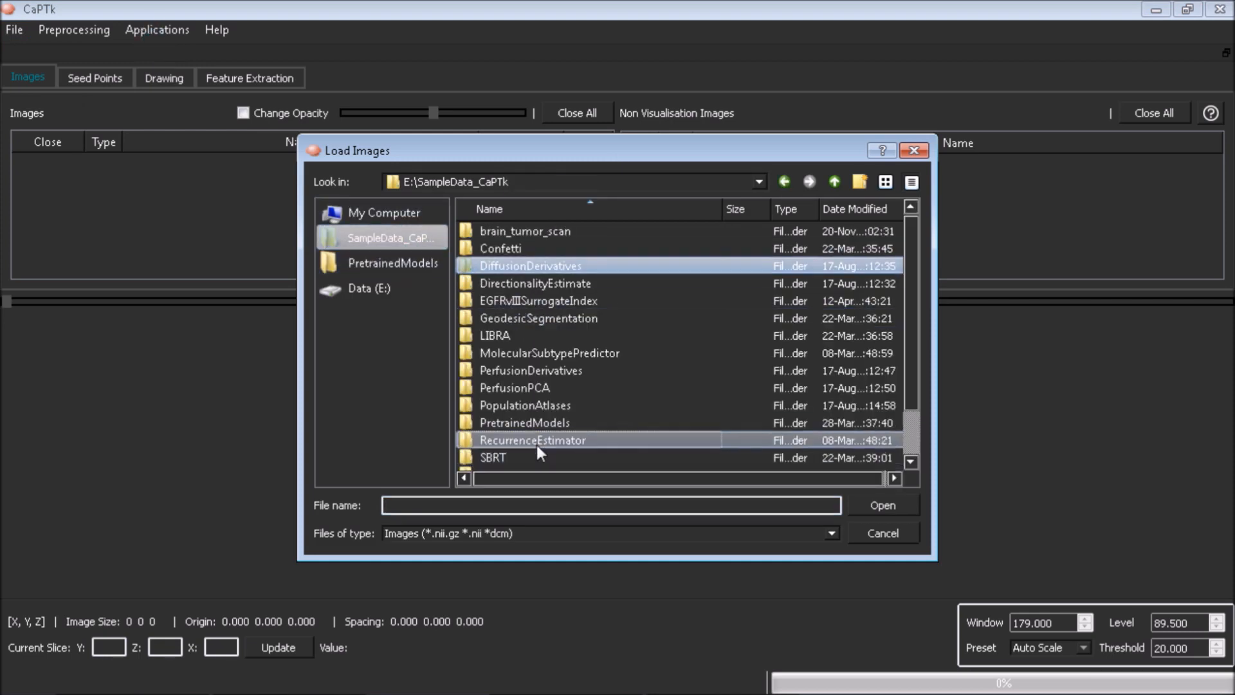
{"action": "double_click", "coordinate": [532, 440]}
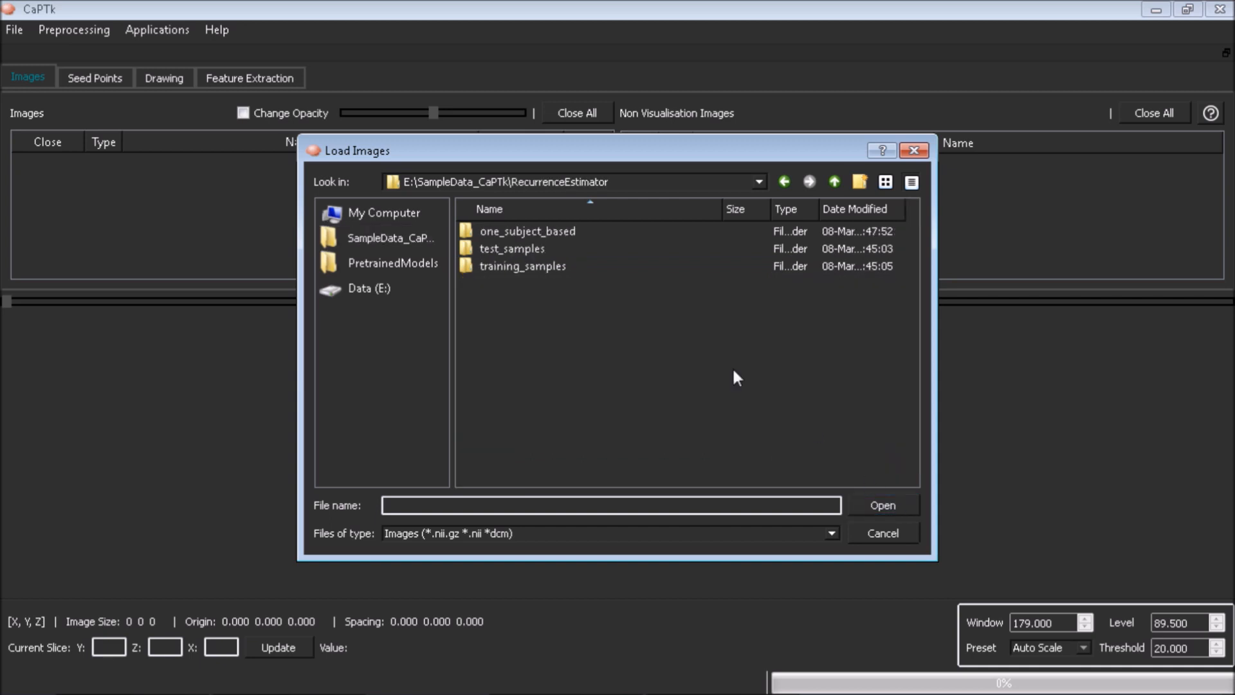
{"action": "left_click", "coordinate": [512, 249]}
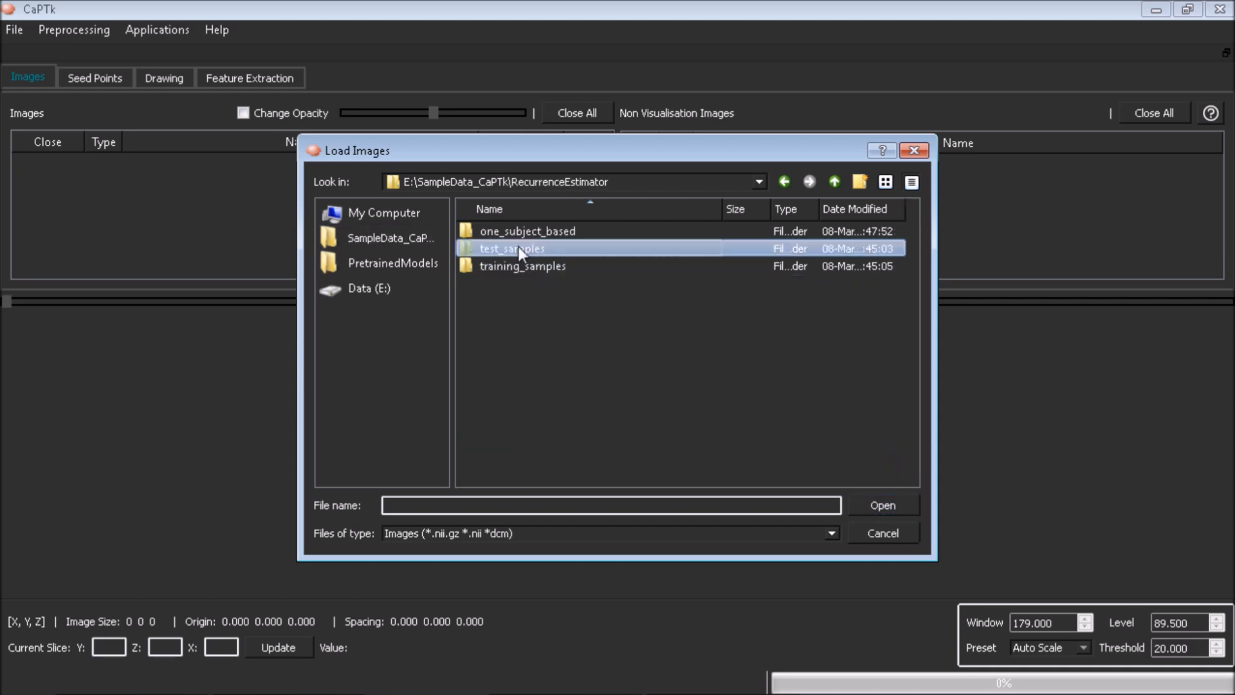
{"action": "mouse_move", "coordinate": [553, 255]}
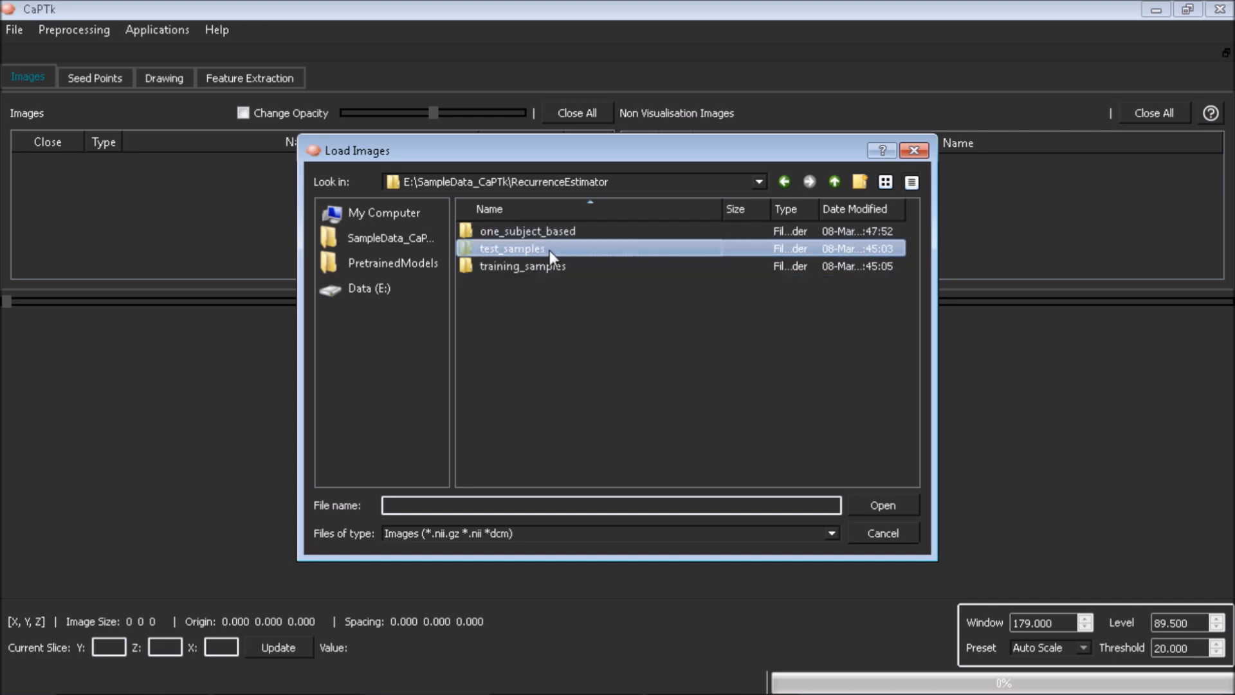
{"action": "double_click", "coordinate": [513, 248]}
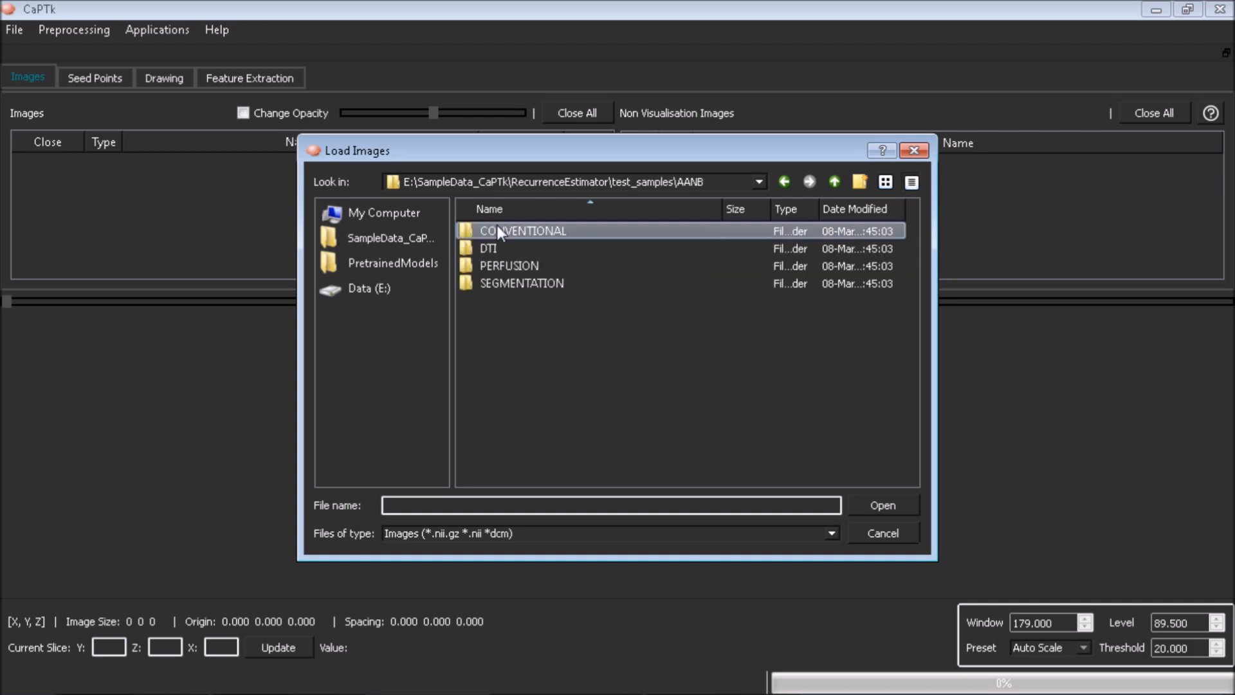
{"action": "double_click", "coordinate": [522, 230]}
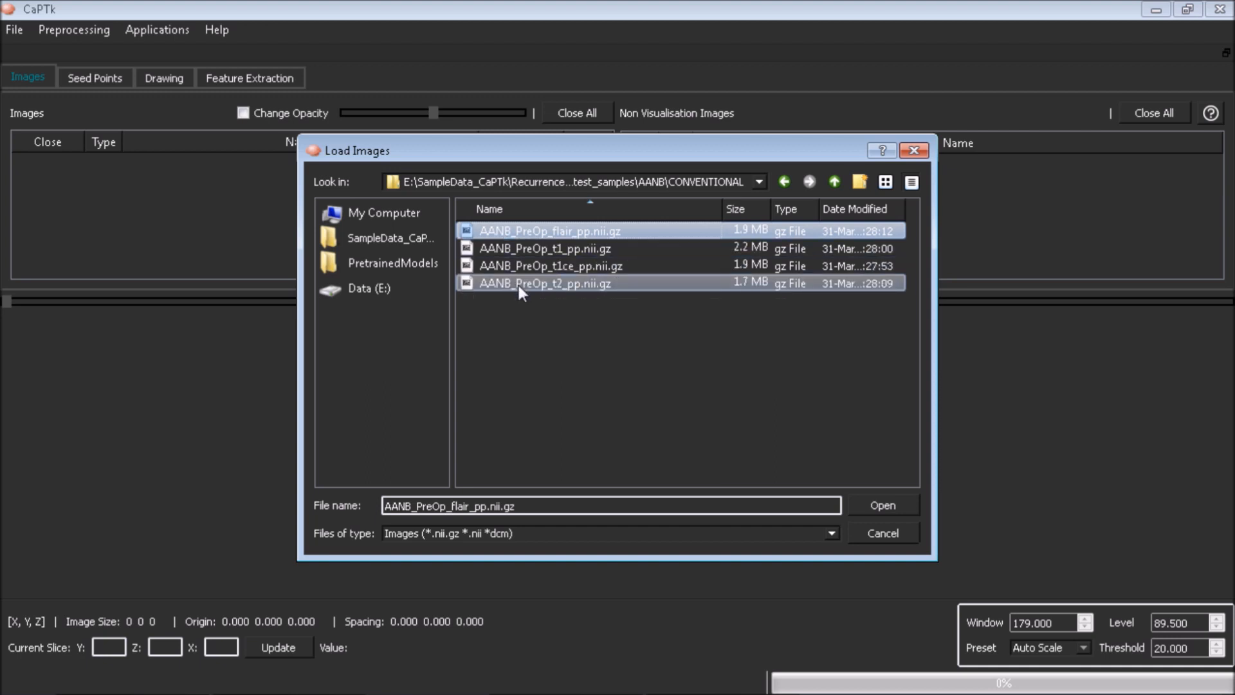
{"action": "left_click", "coordinate": [884, 505]}
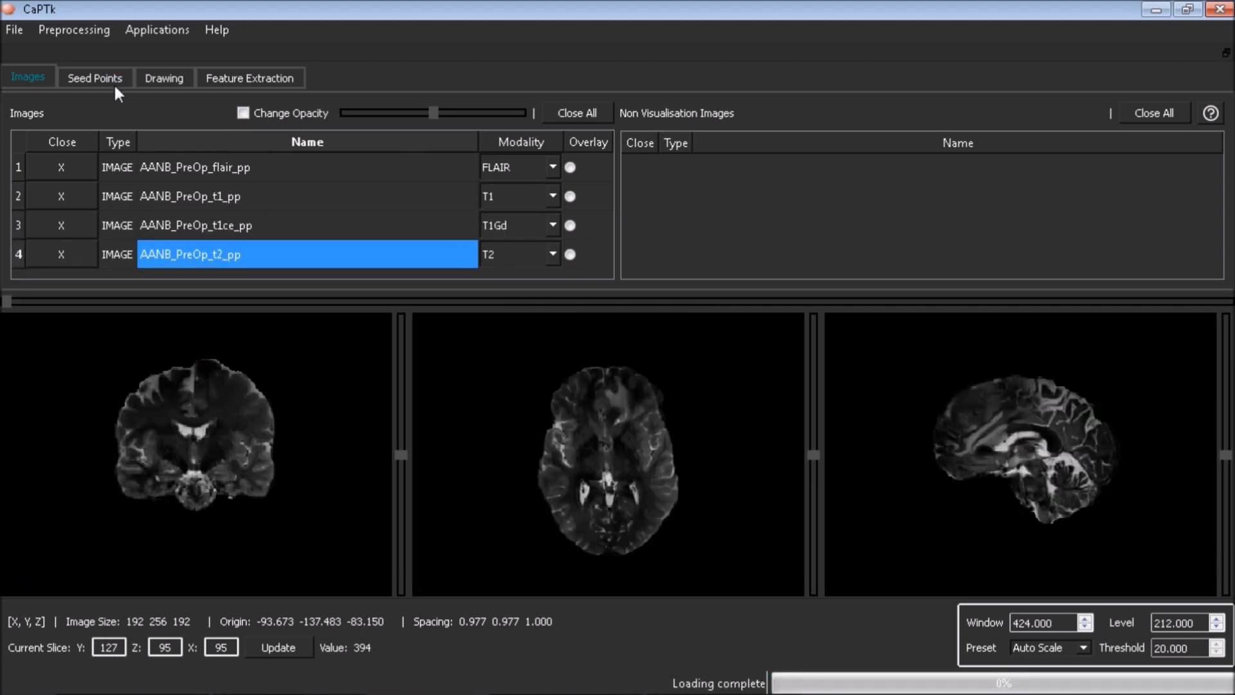
- Load AANB's four DTI maps (axial, fractional, radial, trace) plus the perfusion image, nine images total
{"action": "left_click", "coordinate": [12, 29]}
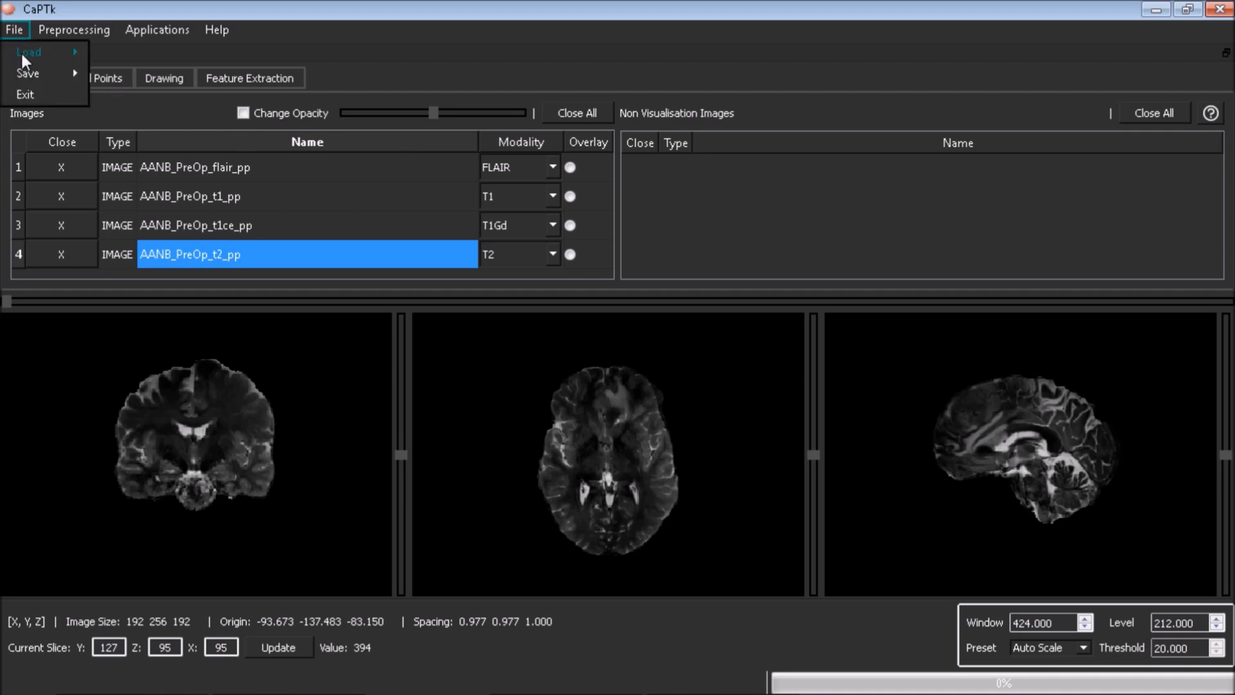
{"action": "left_click", "coordinate": [26, 51]}
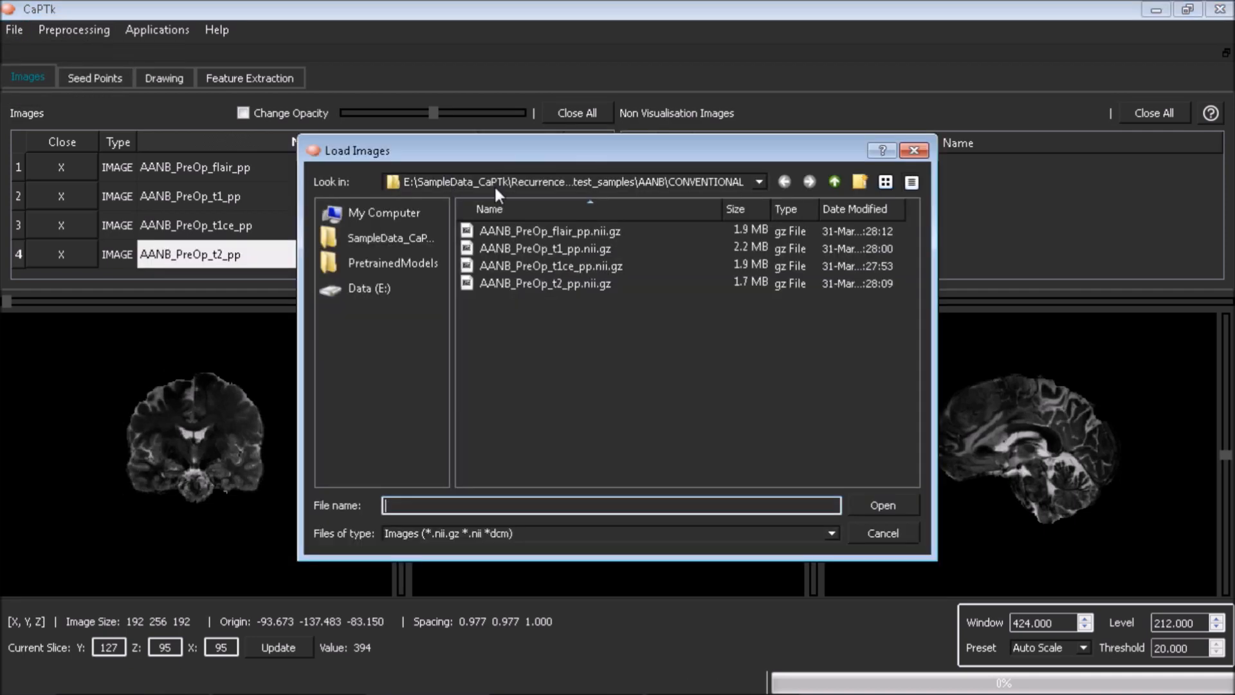
{"action": "left_click", "coordinate": [834, 181]}
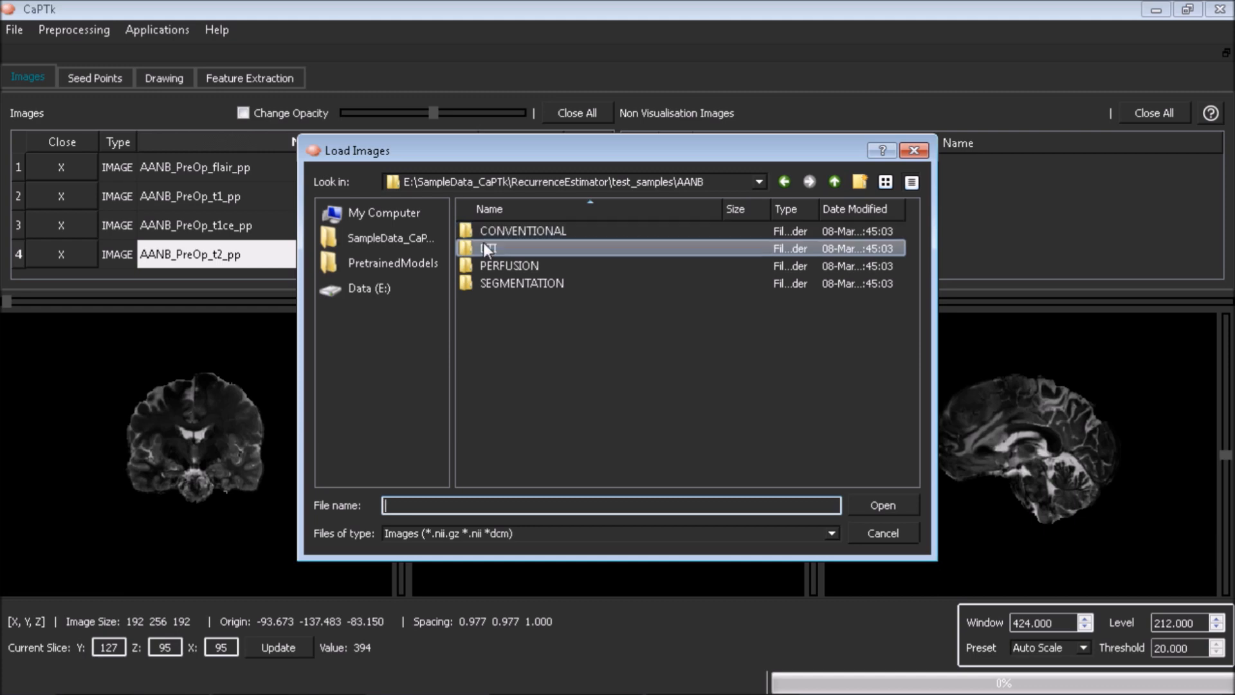
{"action": "double_click", "coordinate": [486, 247]}
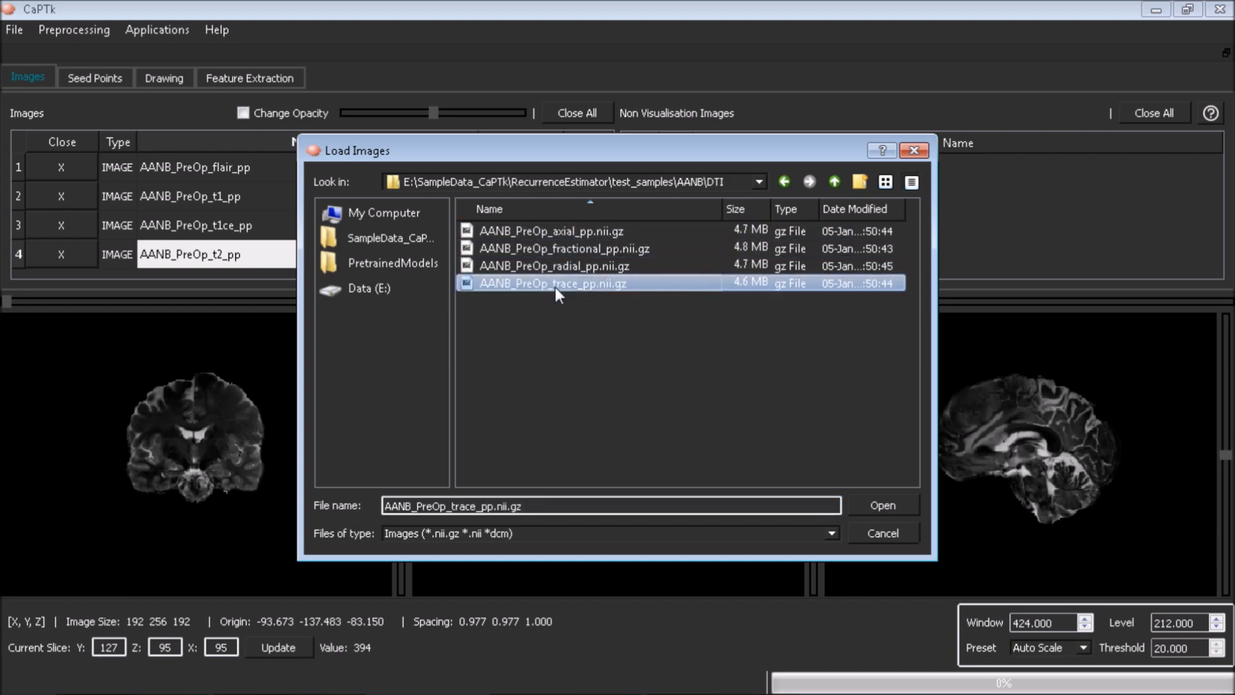
{"action": "left_click", "coordinate": [883, 505]}
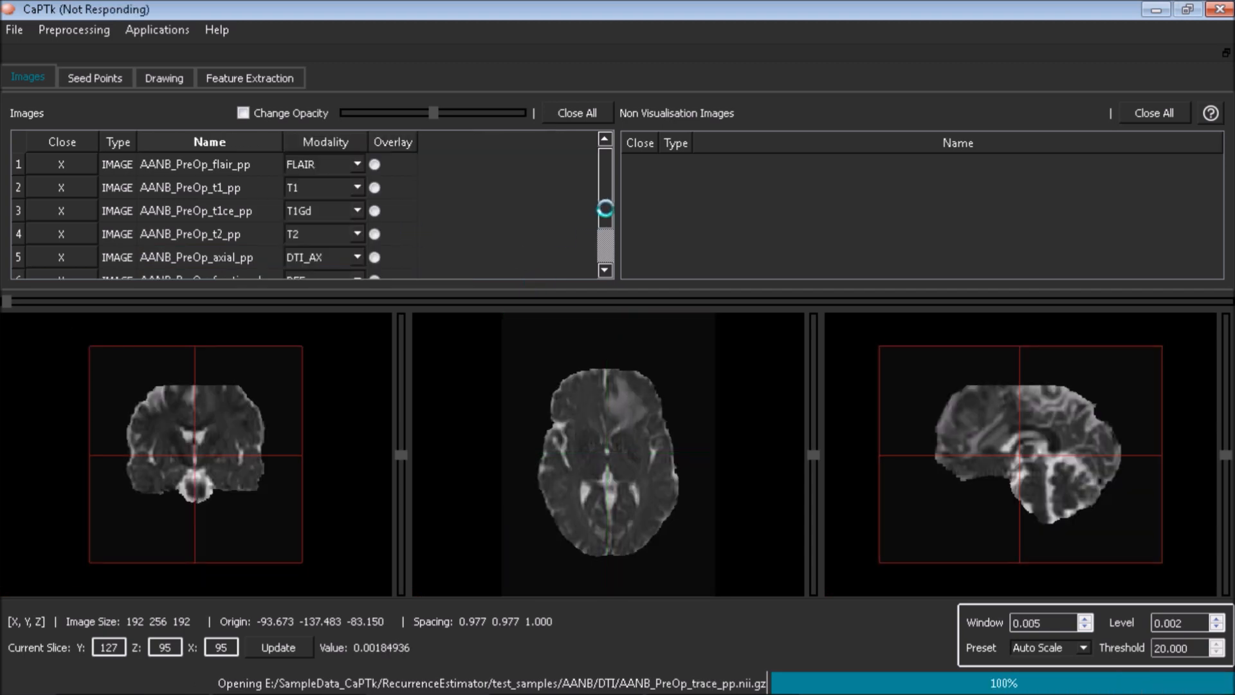
{"action": "left_click", "coordinate": [352, 257]}
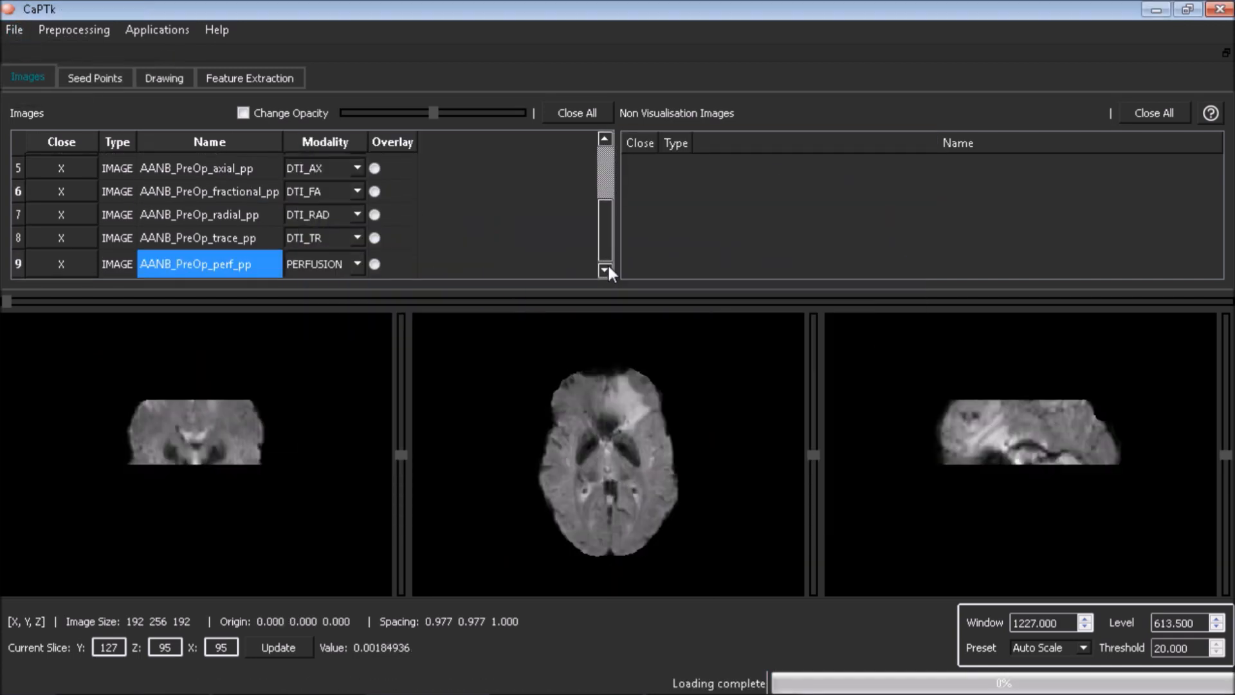
- Load the SEGMENTATION file as an ROI and set its Marker Opacity to 0.1
{"action": "left_click", "coordinate": [18, 30]}
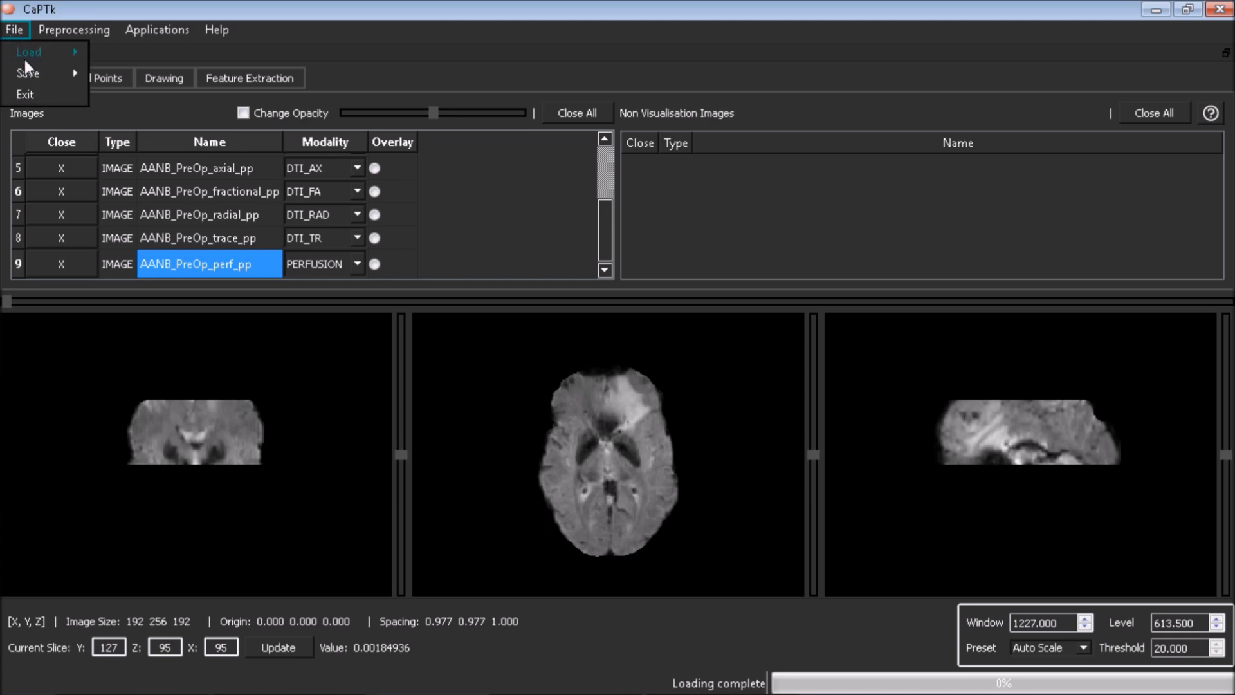
{"action": "mouse_move", "coordinate": [722, 169]}
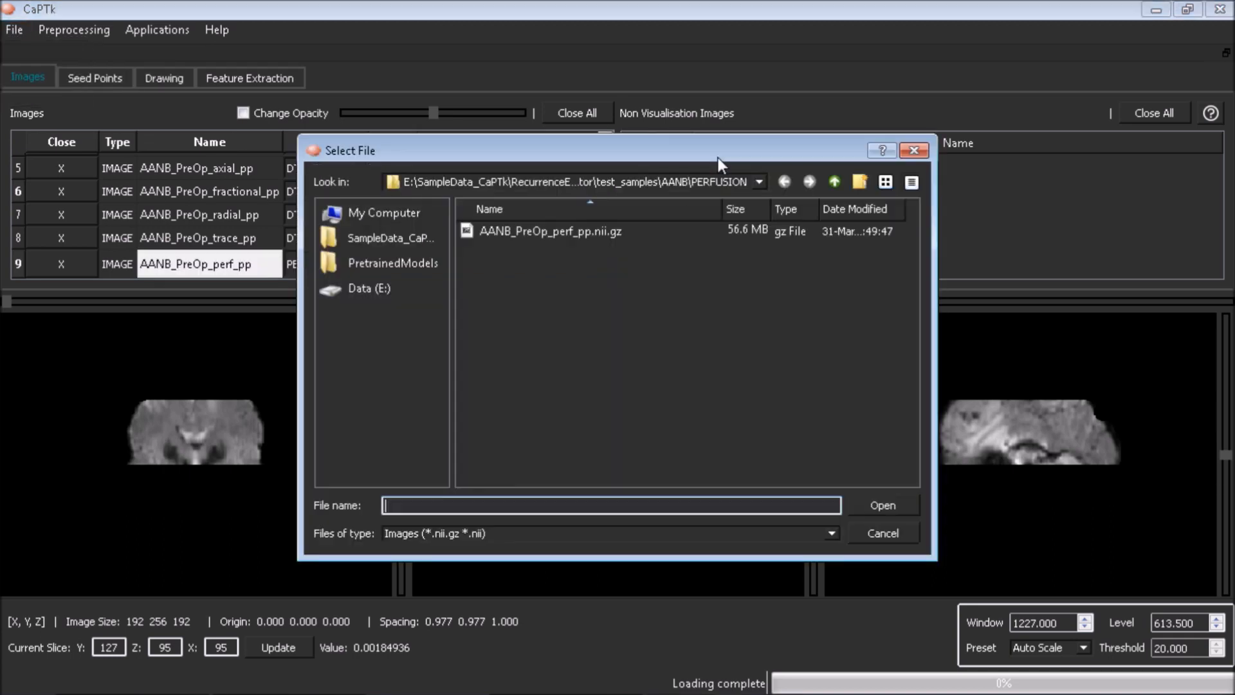
{"action": "left_click", "coordinate": [834, 182]}
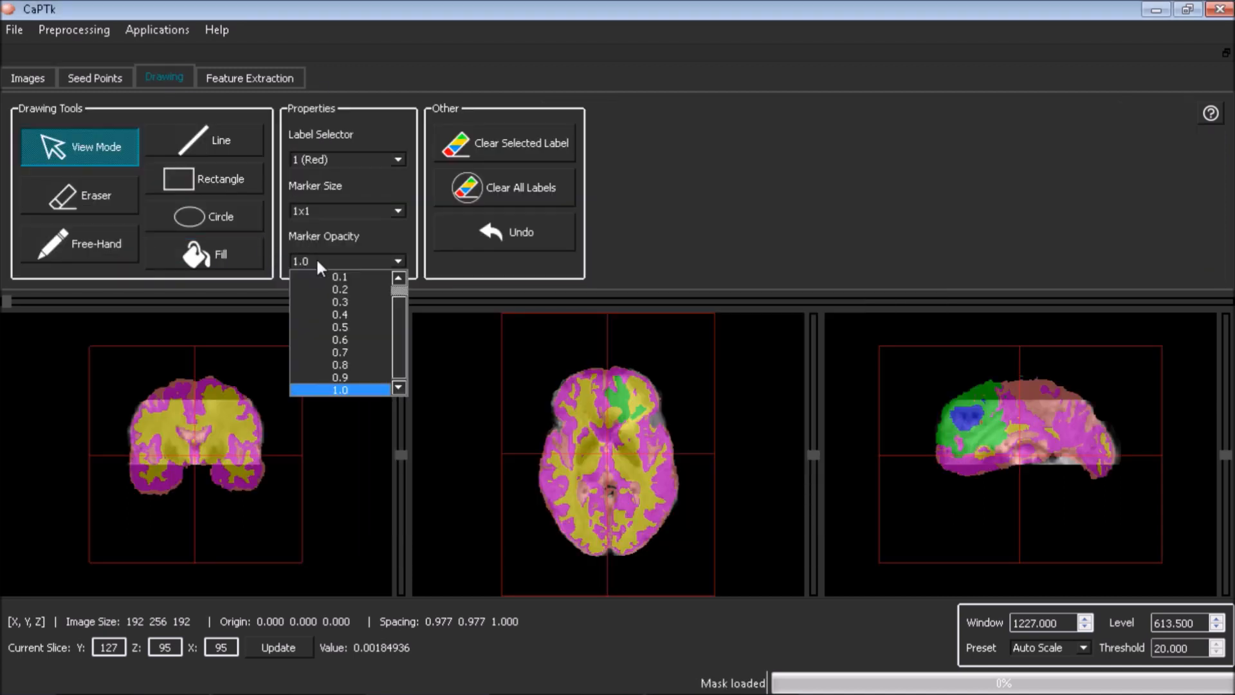
{"action": "left_click", "coordinate": [340, 276]}
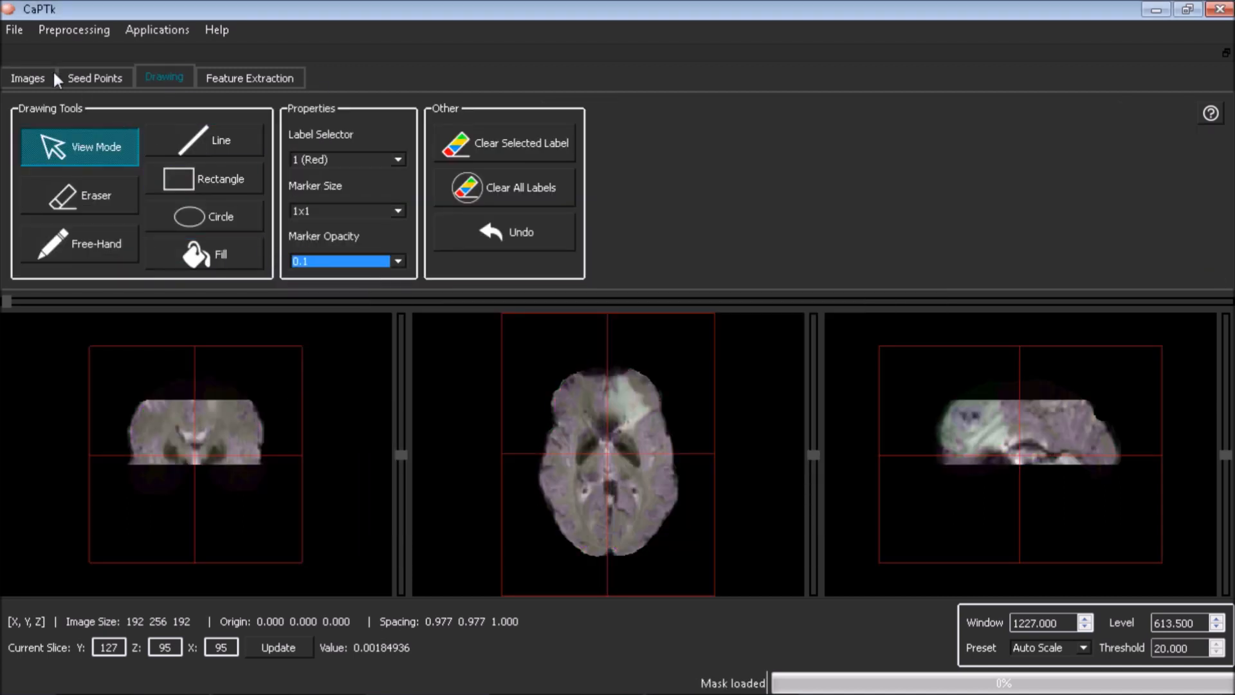
{"action": "left_click", "coordinate": [157, 29]}
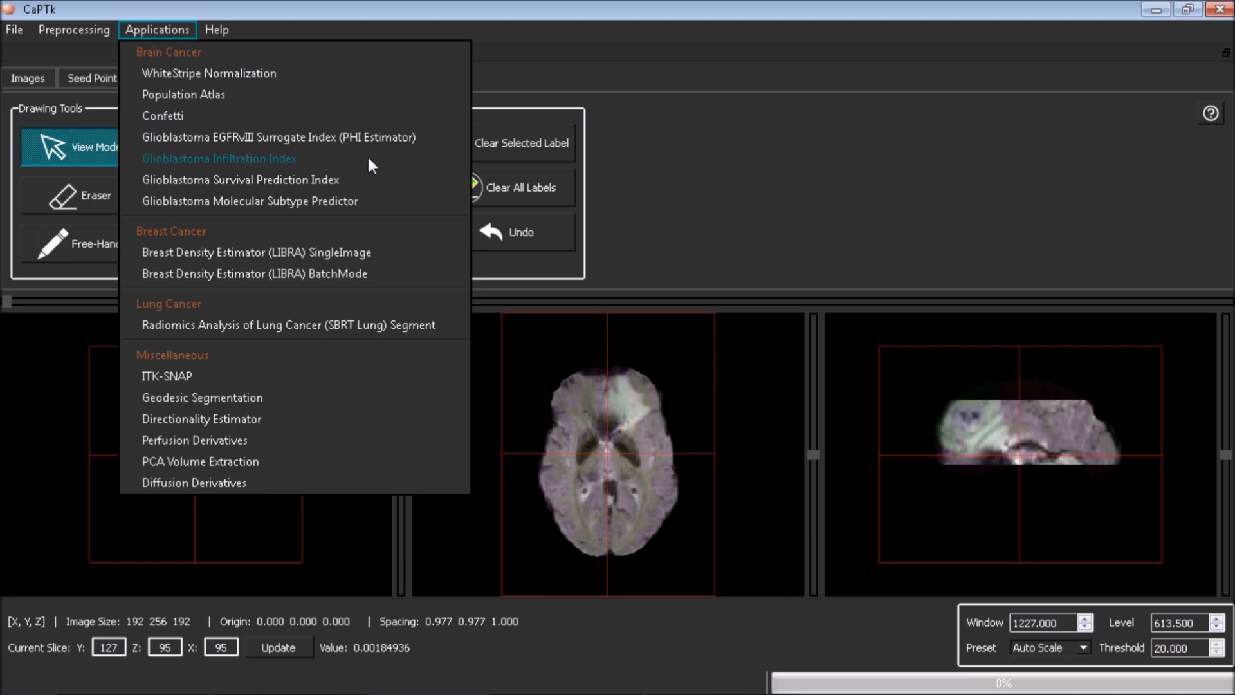
- Set Glioblastoma Infiltration Index to predict on the loaded subject with PretrainedModels/RecurrenceEstimator as Model Directory
{"action": "left_click", "coordinate": [219, 158]}
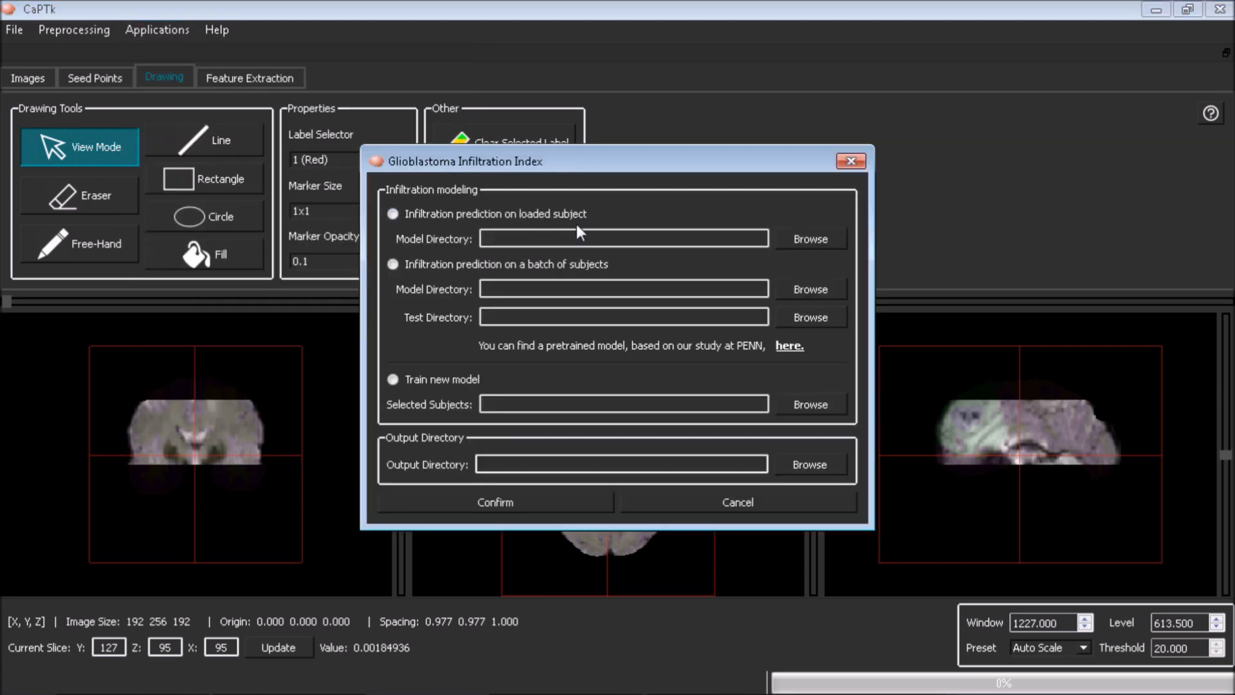
{"action": "left_click", "coordinate": [394, 213]}
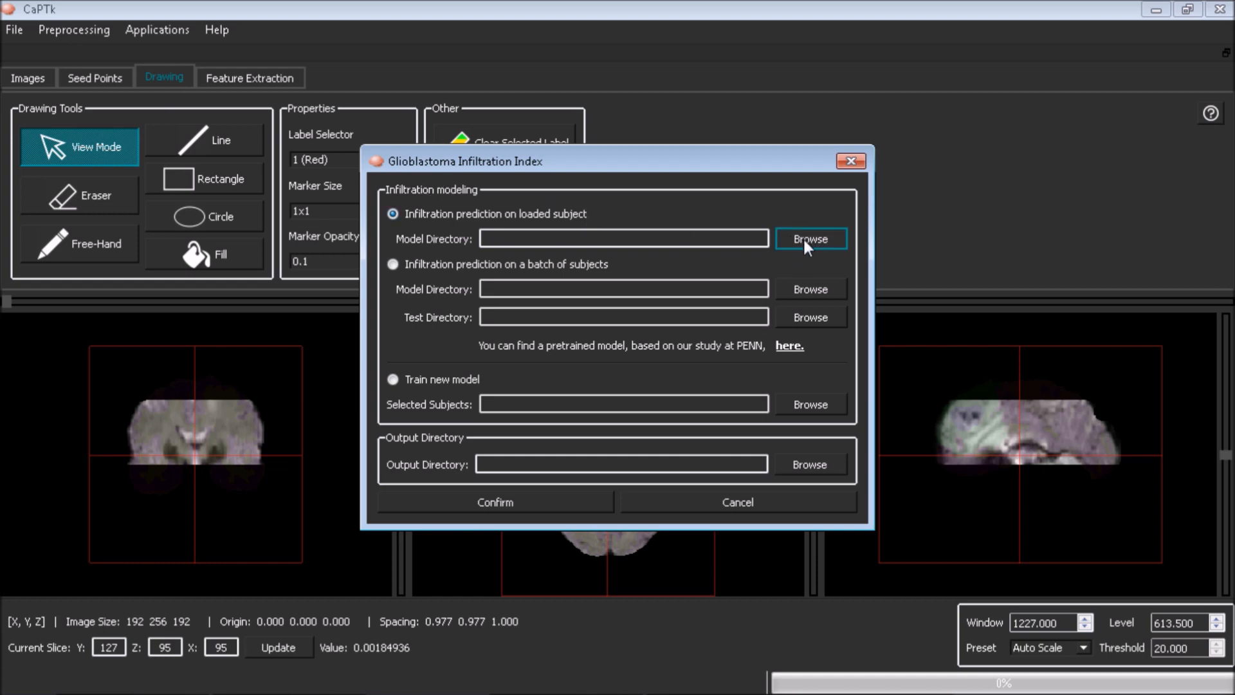
{"action": "mouse_move", "coordinate": [775, 210]}
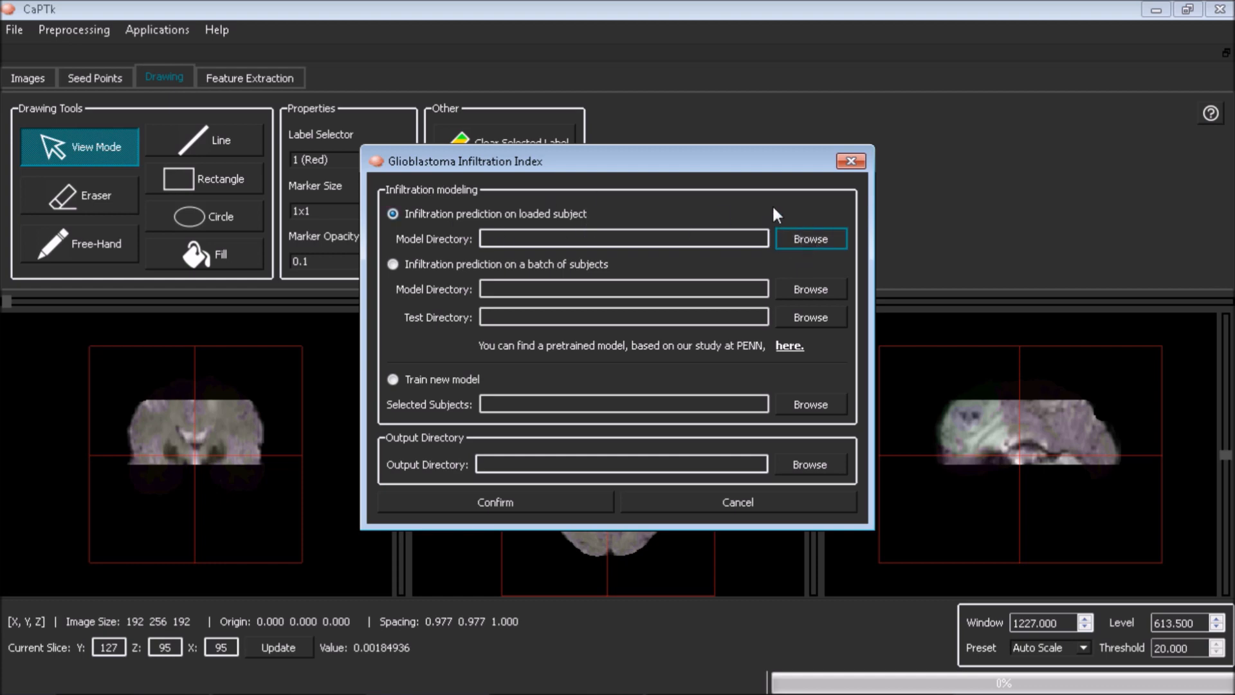
{"action": "mouse_move", "coordinate": [800, 251]}
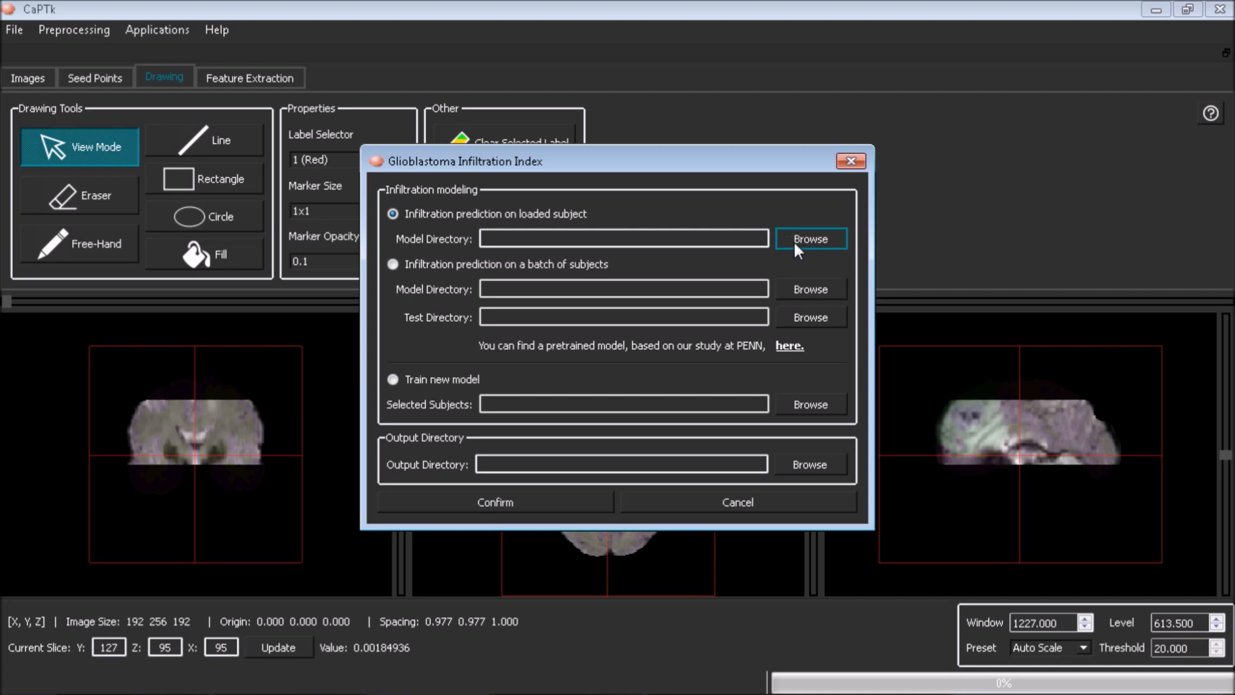
{"action": "mouse_move", "coordinate": [830, 261]}
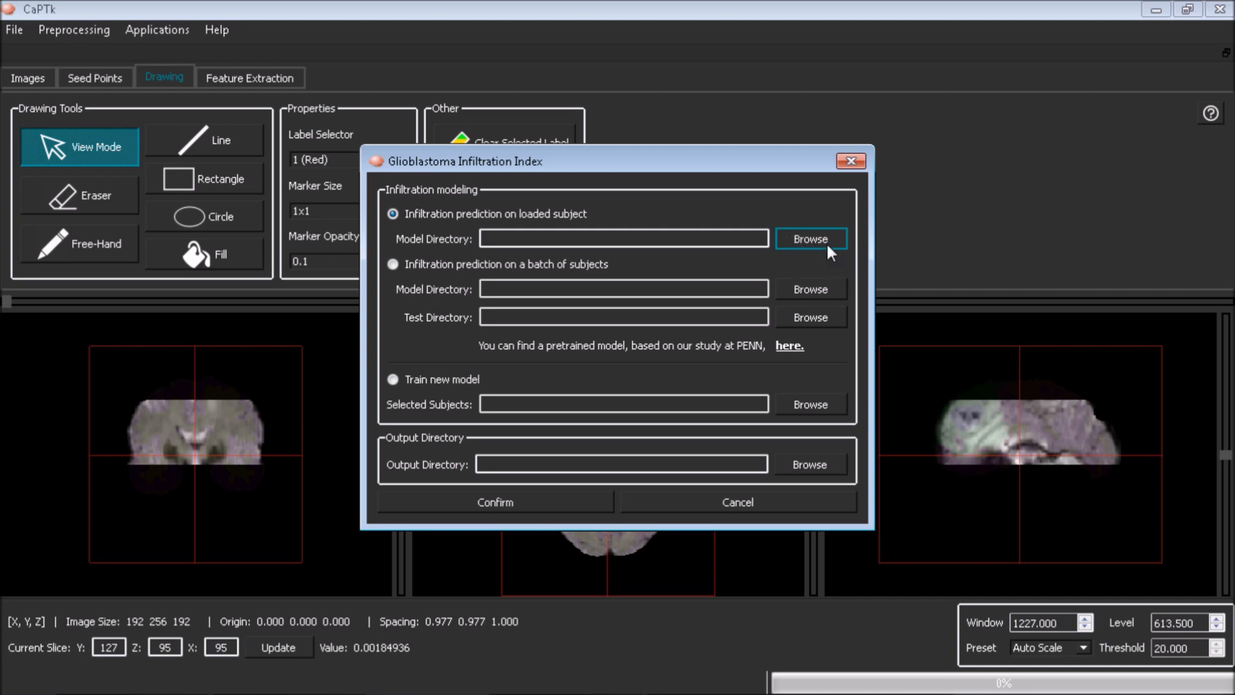
{"action": "left_click", "coordinate": [811, 239]}
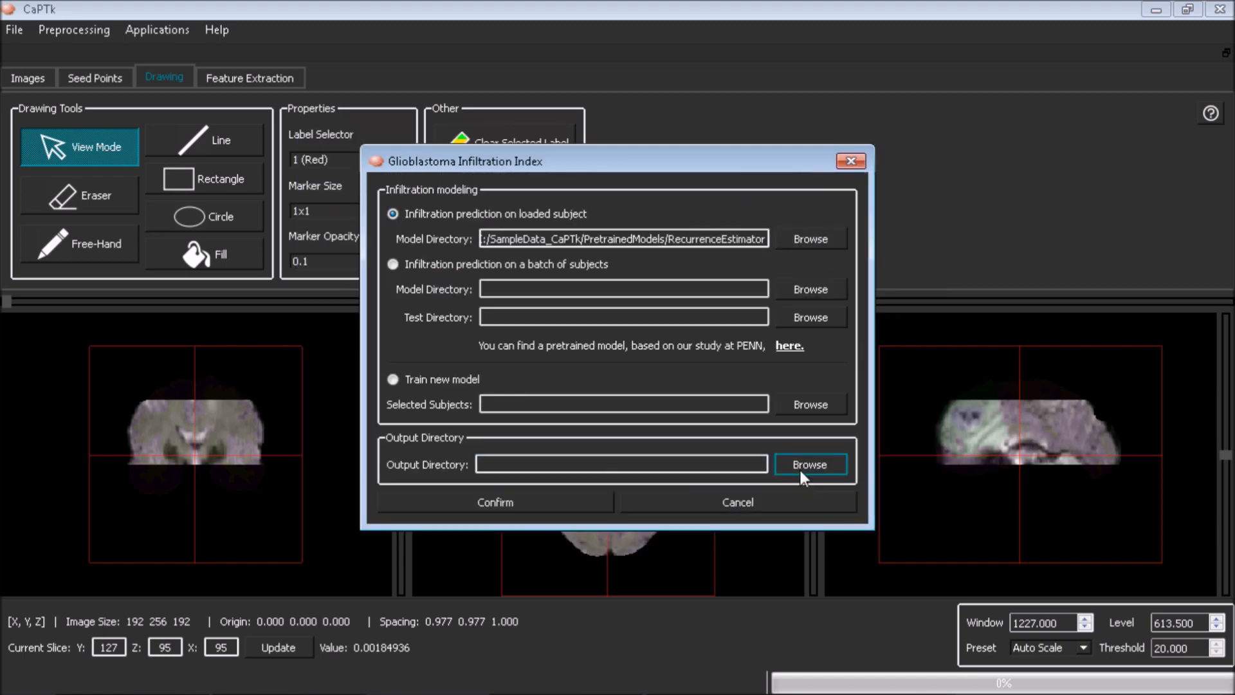
- Browse for the Output Directory, moving up through SampleData_CaPTk to the Data (E:) drive root
{"action": "left_click", "coordinate": [810, 464]}
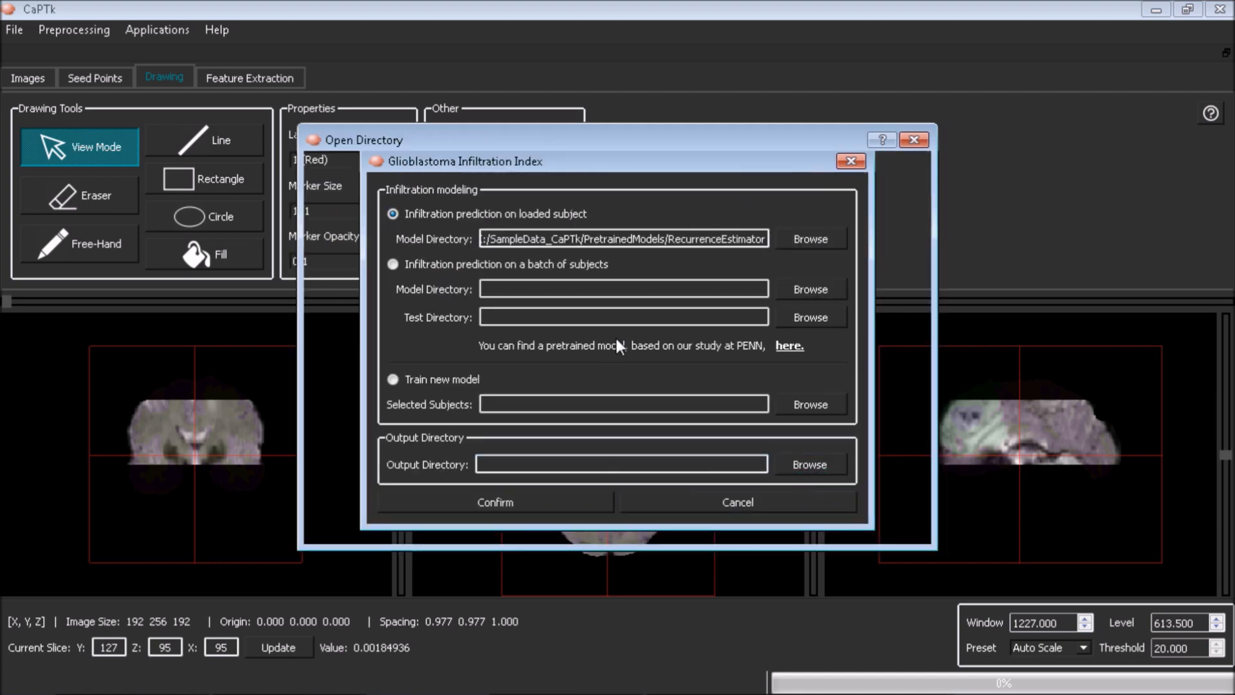
{"action": "left_click", "coordinate": [811, 238]}
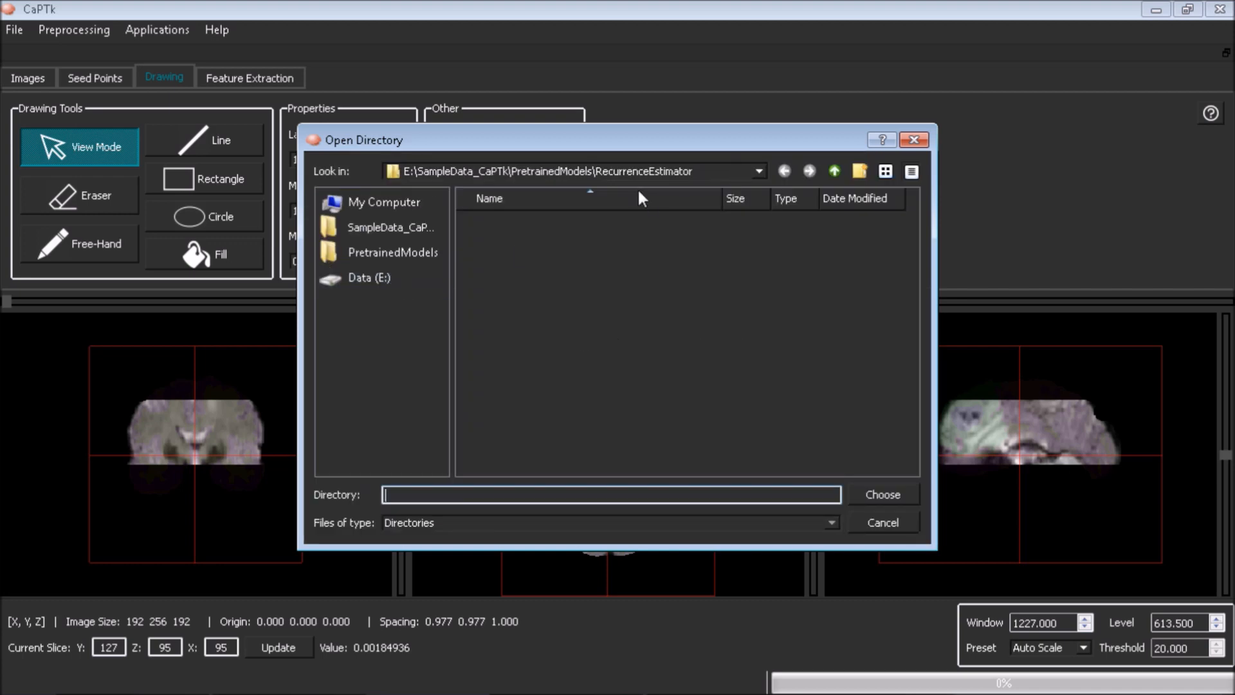
{"action": "left_click", "coordinate": [392, 227]}
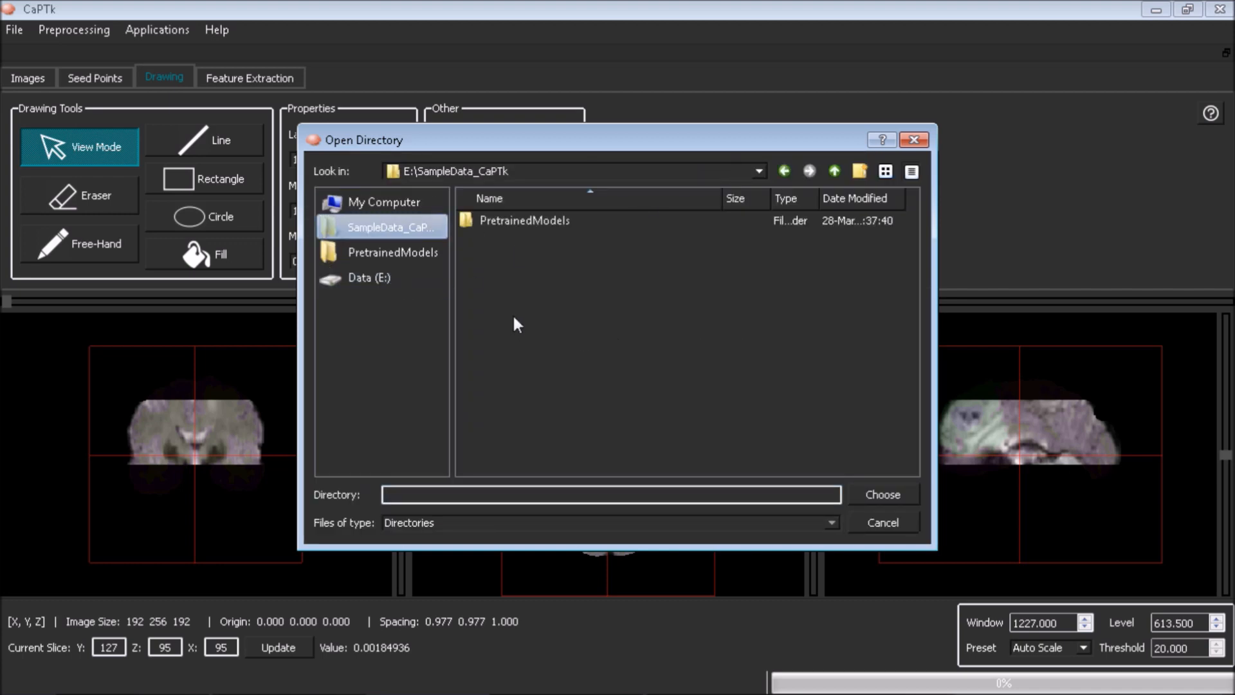
{"action": "left_click", "coordinate": [370, 277]}
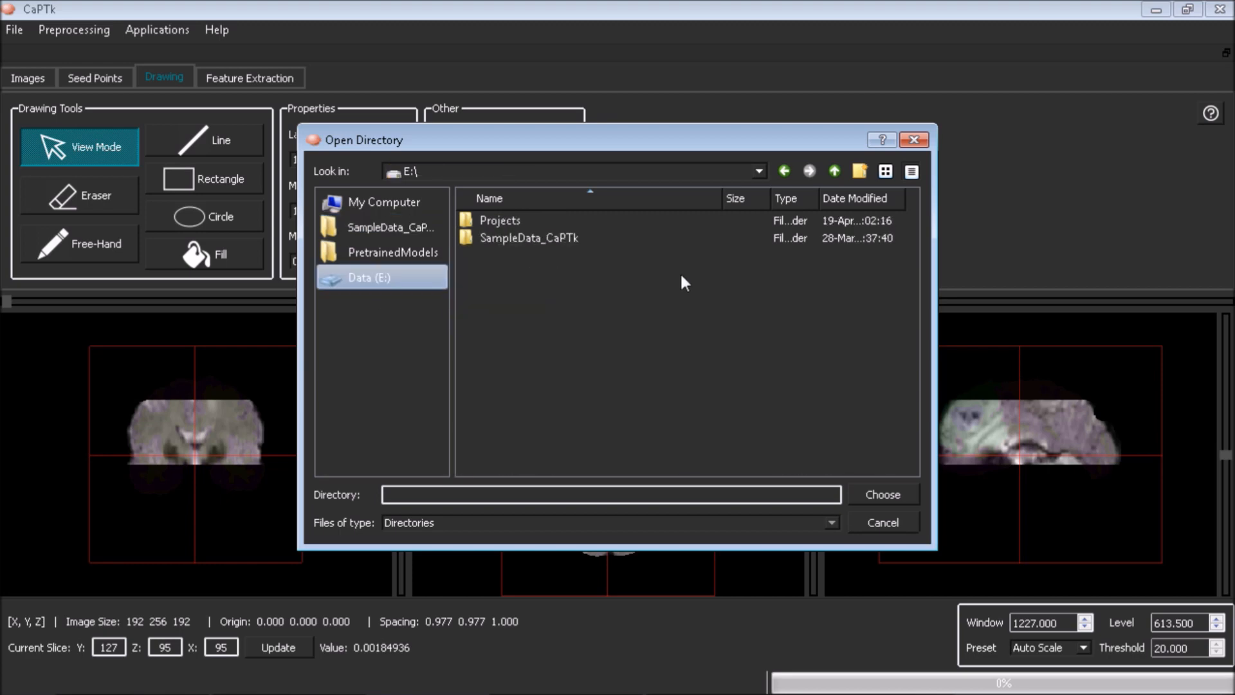